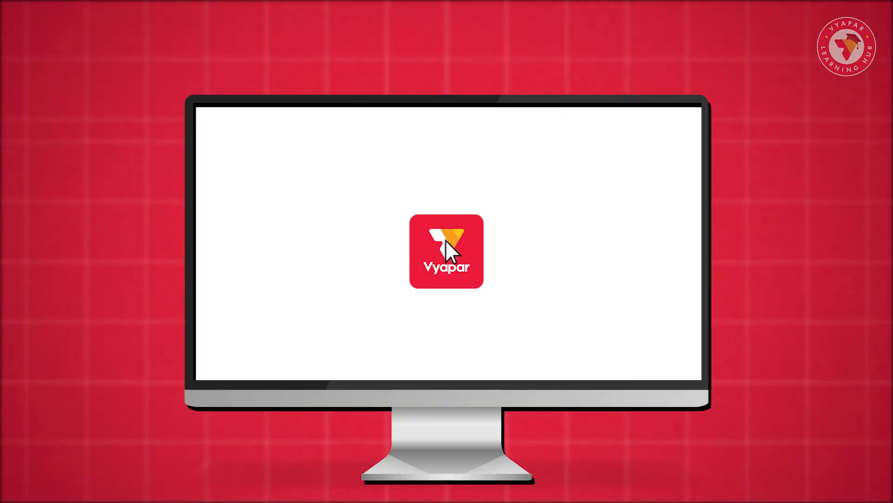
# Launch Vyapar to reach its Utilities options, including Close Financial Year.
pyautogui.click(446, 252)
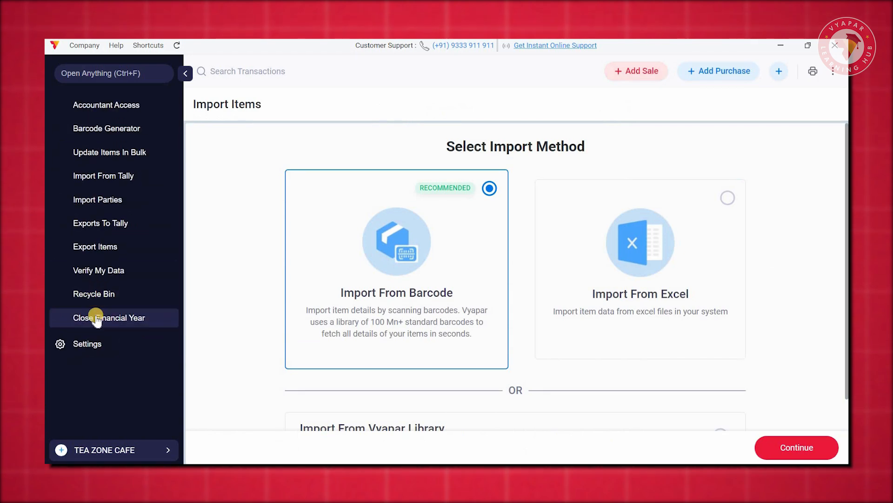
# Open Close Financial Year from the sidebar to show the Close Books page.
pyautogui.click(109, 317)
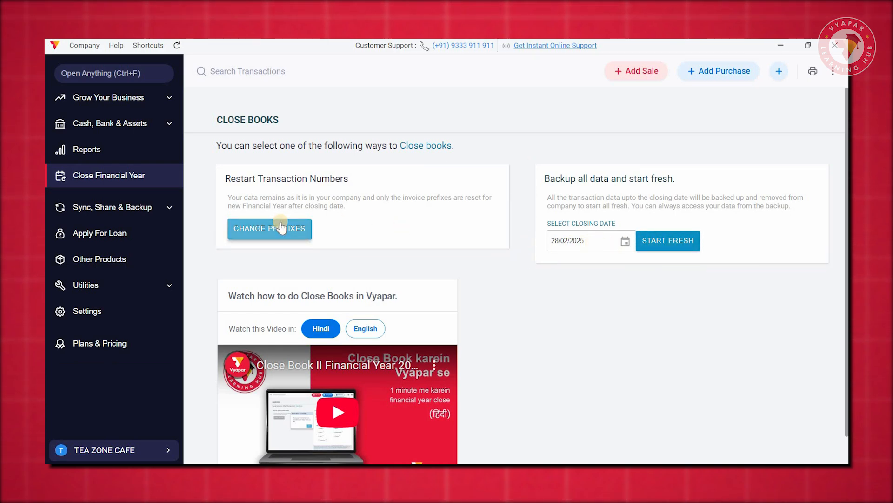
pyautogui.click(636, 70)
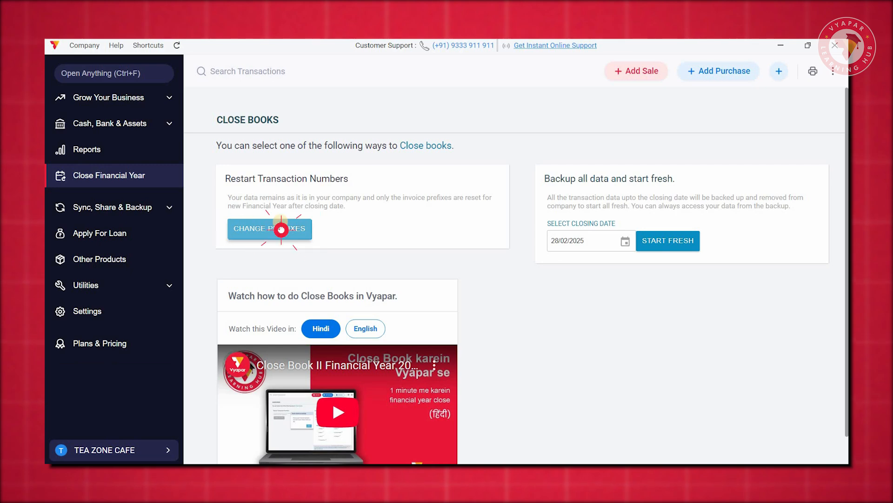
# Change all invoice prefixes to the suggested FY25-26/ values and restart transaction numbering.
pyautogui.click(269, 228)
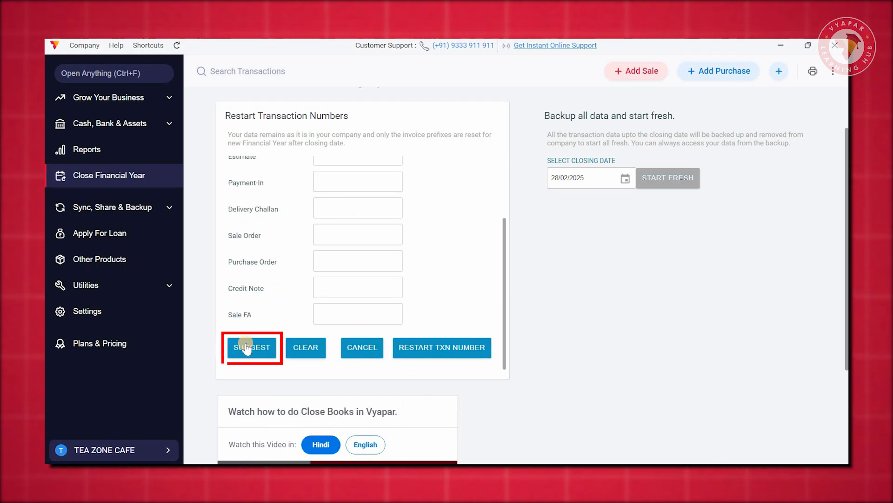
pyautogui.click(251, 347)
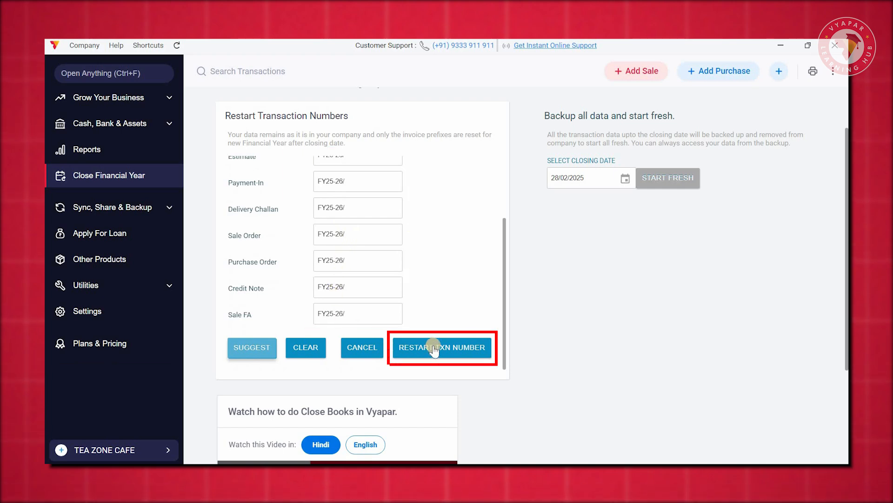
pyautogui.click(441, 347)
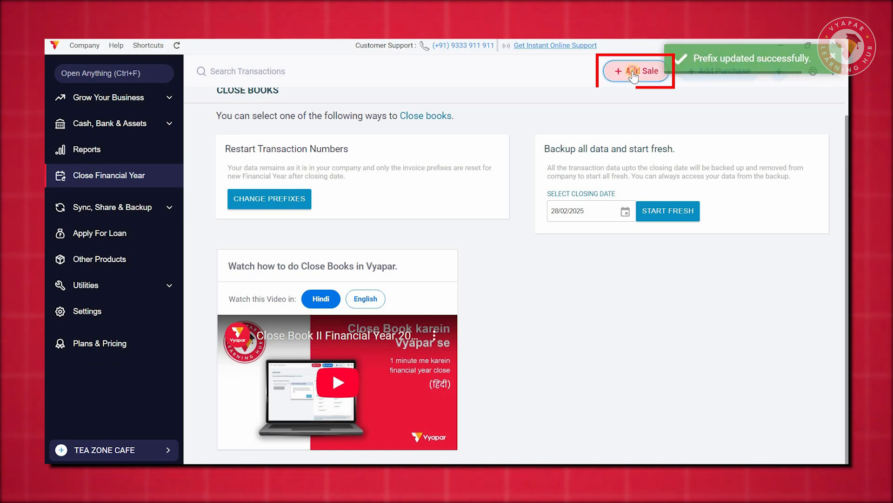
pyautogui.click(636, 70)
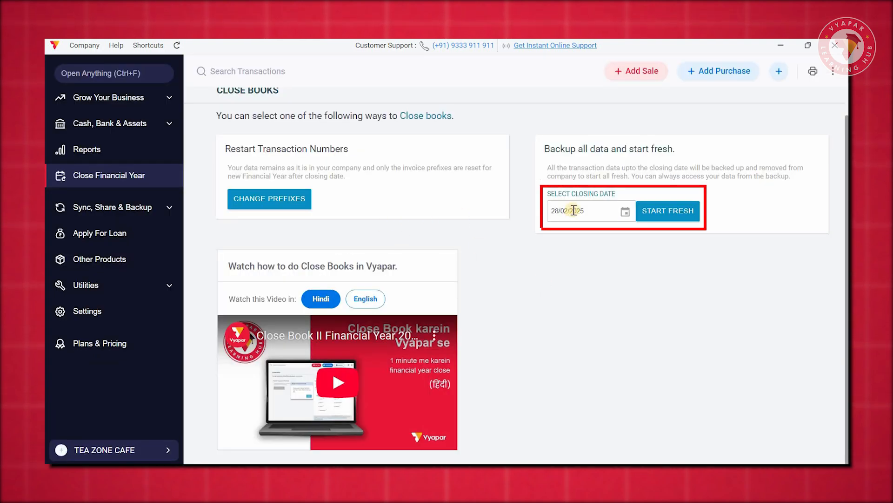
# Set the closing date to 31/03/2025.
pyautogui.click(625, 210)
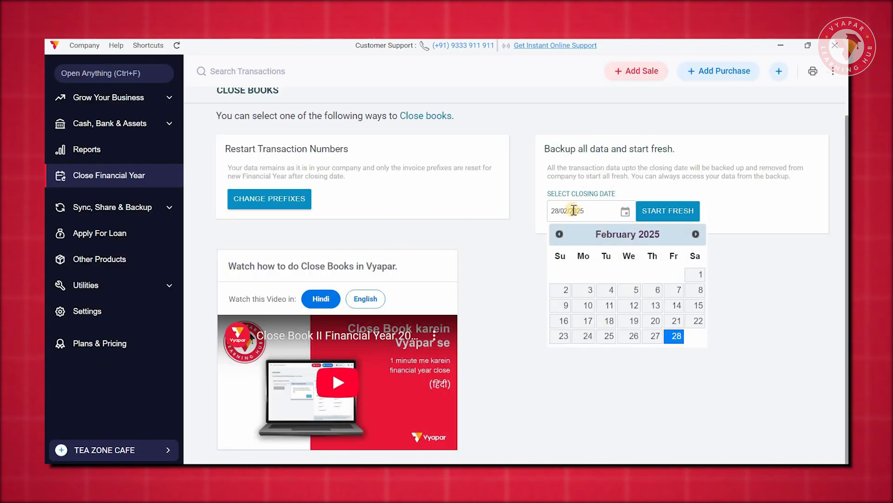
pyautogui.click(695, 234)
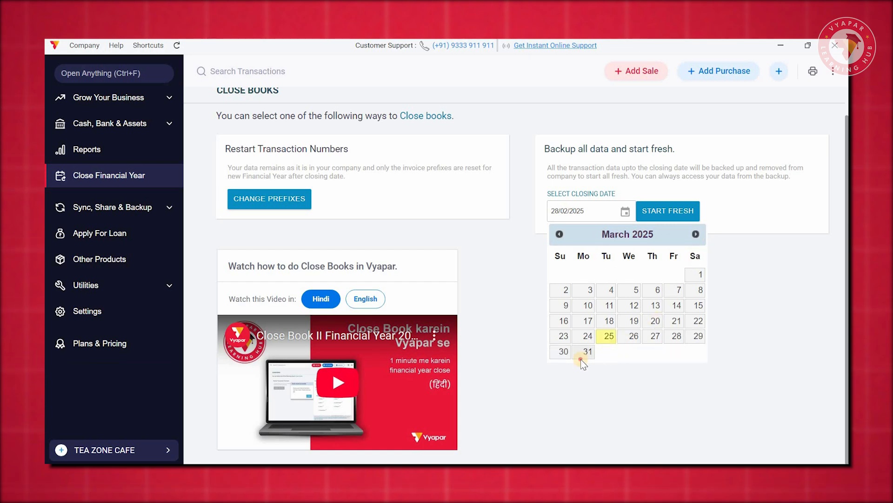
pyautogui.click(583, 351)
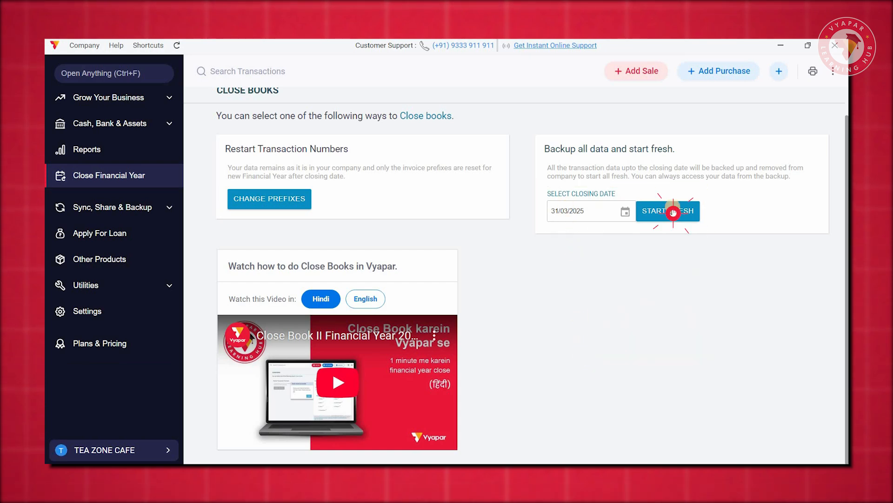
# Start fresh, saving the .vyb backup to Downloads, and acknowledge the confirmation.
pyautogui.click(673, 211)
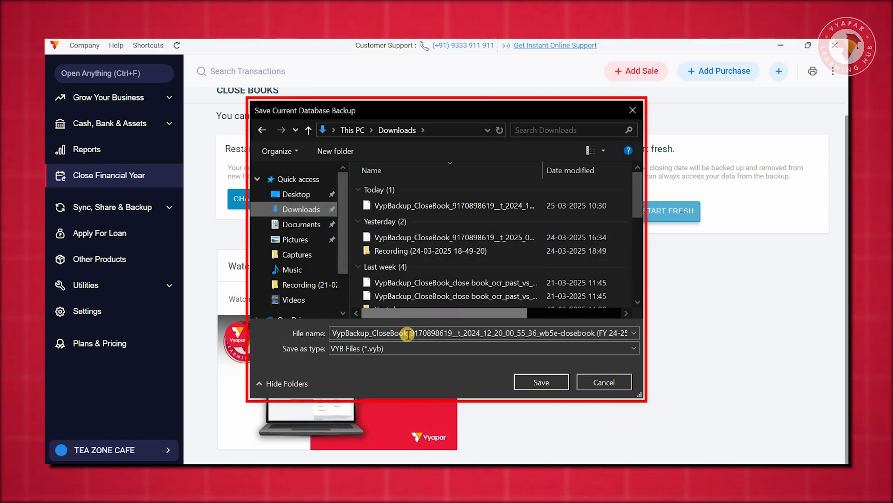
pyautogui.click(541, 382)
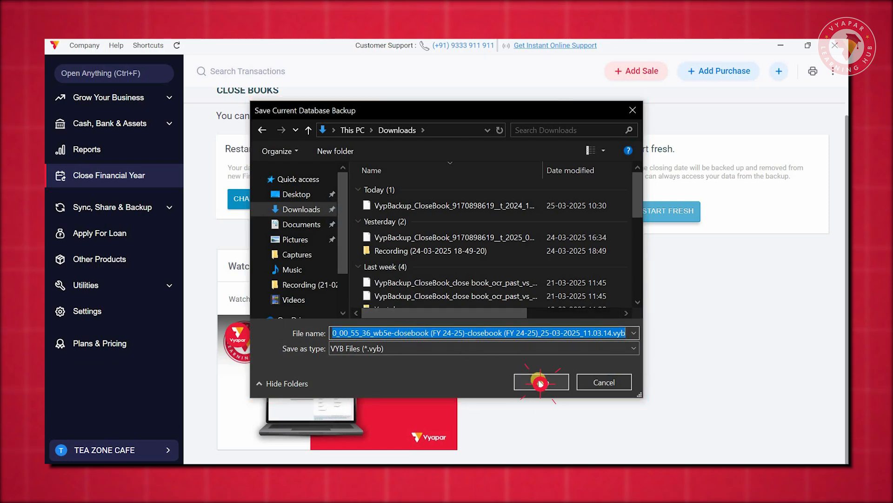
pyautogui.click(541, 381)
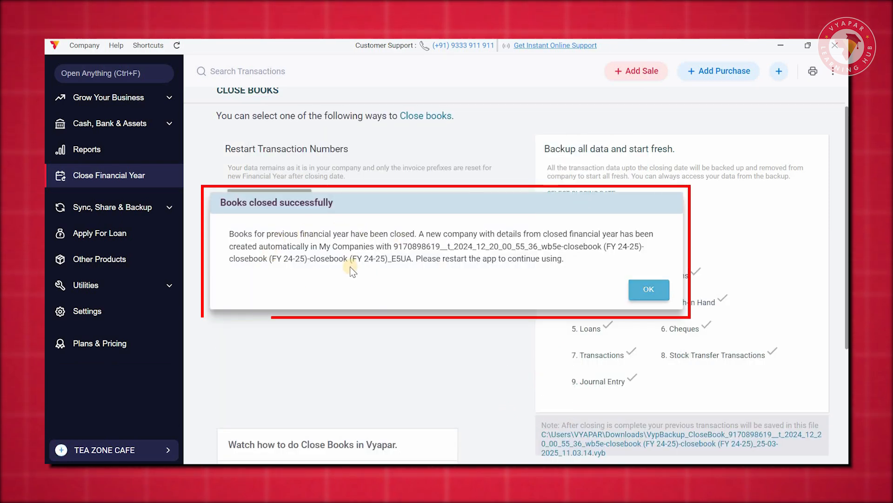
pyautogui.click(649, 290)
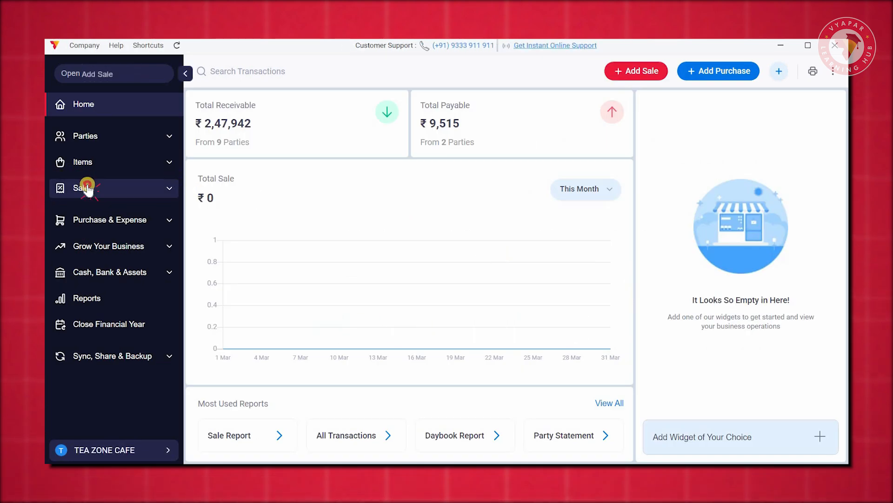
# Open the closebook FY 24-25 company from the My Companies list.
pyautogui.click(84, 187)
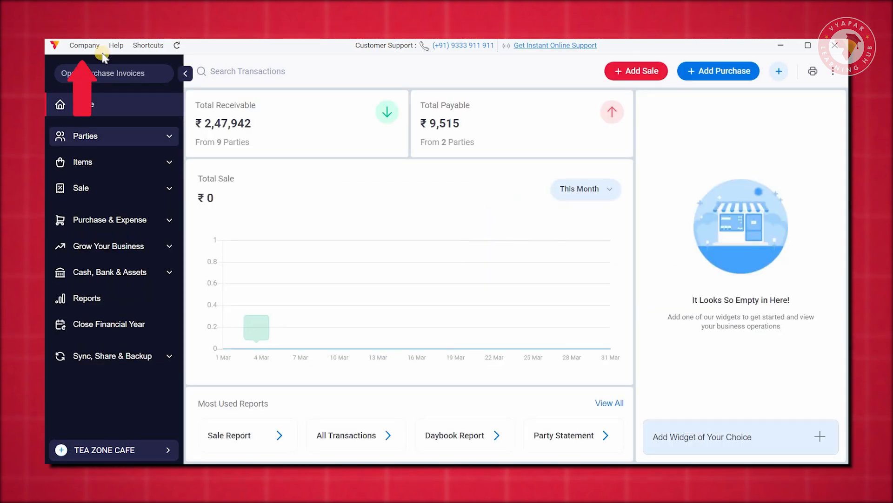
pyautogui.click(84, 45)
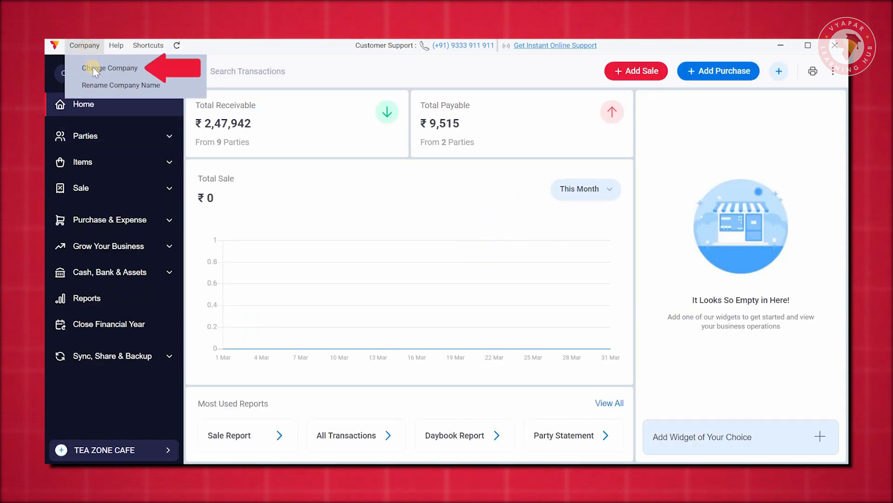
pyautogui.click(109, 68)
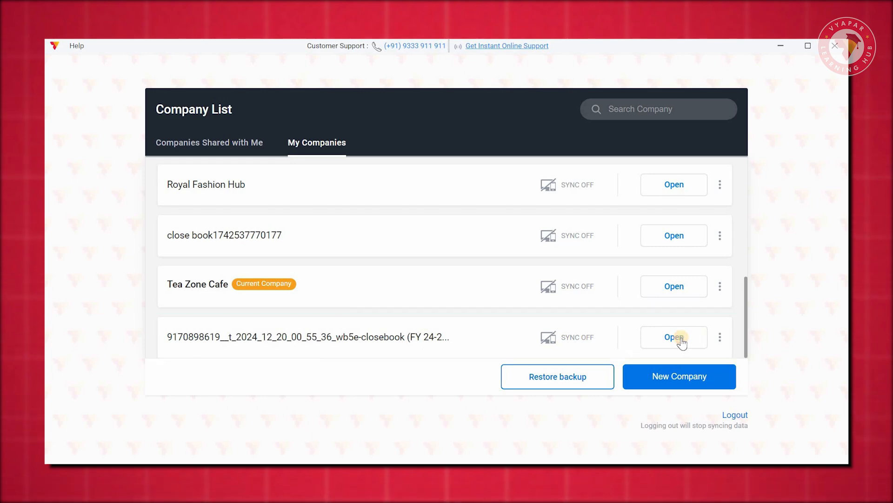
pyautogui.click(673, 337)
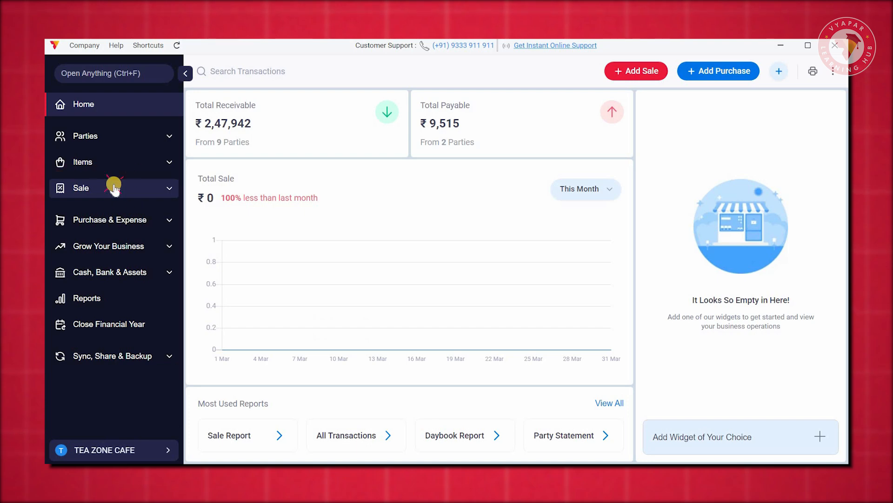
pyautogui.click(114, 187)
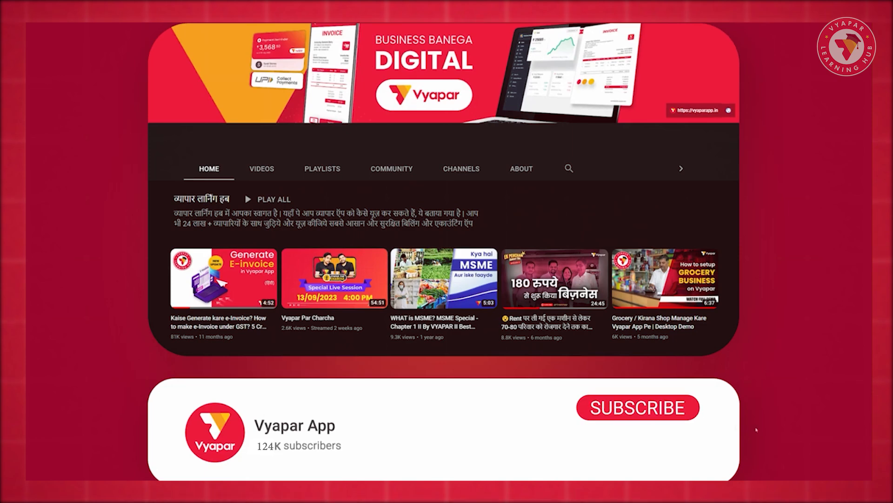
# Subscribe to the Vyapar App YouTube channel with notifications set to All.
pyautogui.click(638, 407)
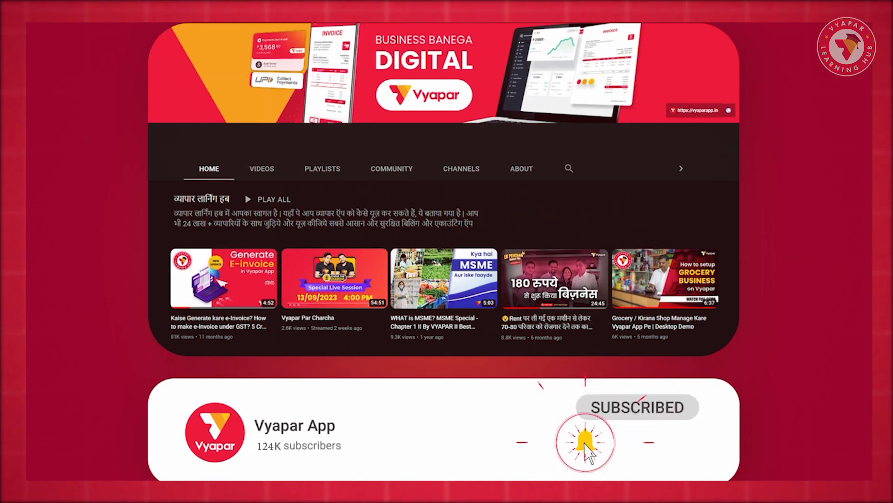
pyautogui.click(580, 441)
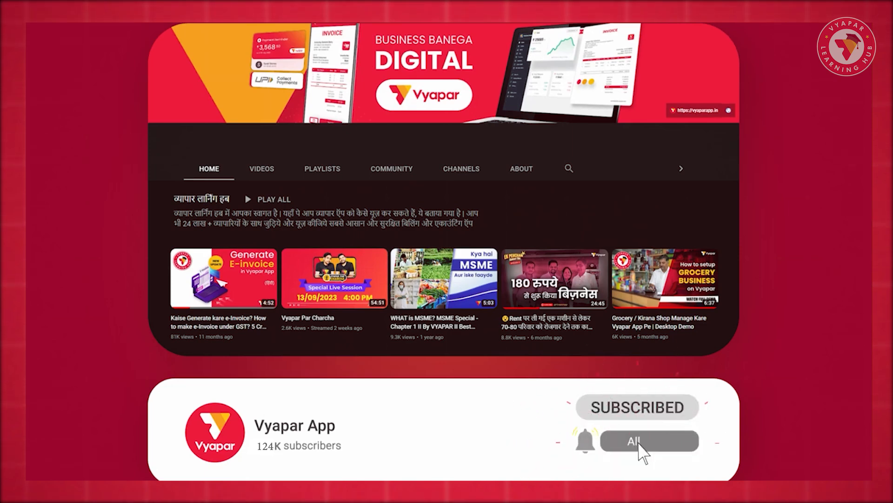